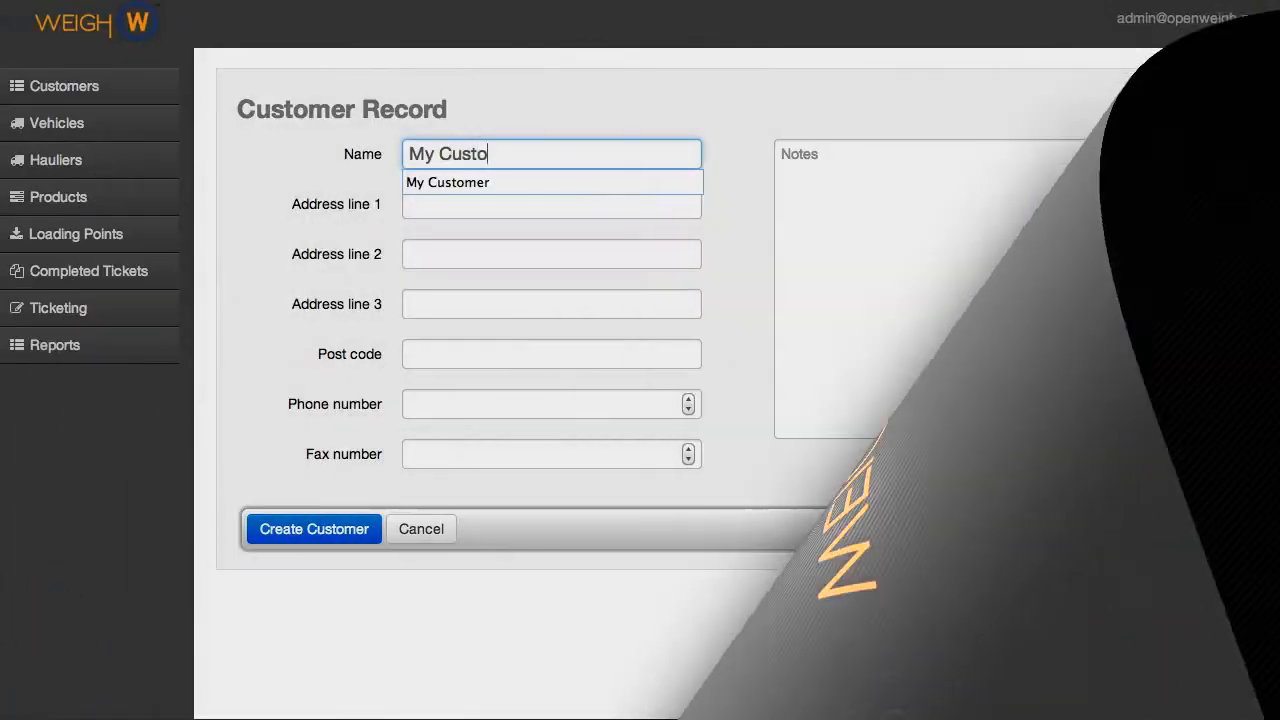
Step: Complete the name 'My Customer' and create the new customer record
text(mer)
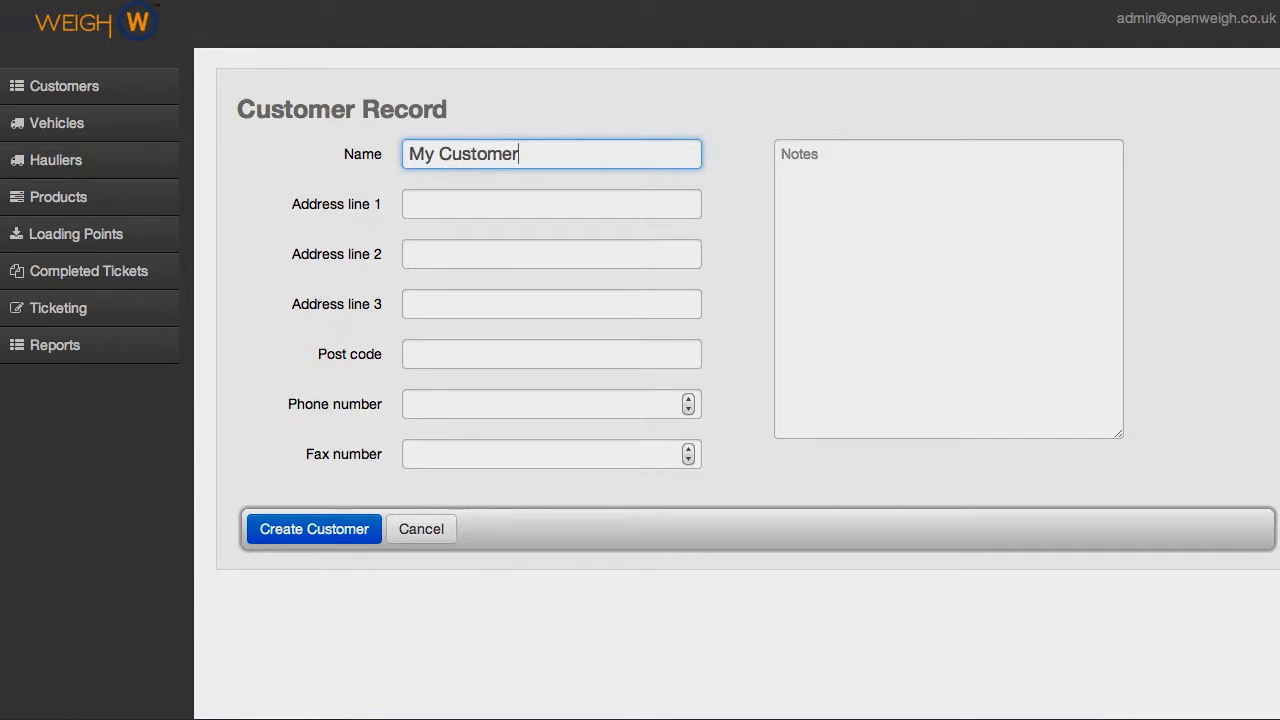
click(314, 528)
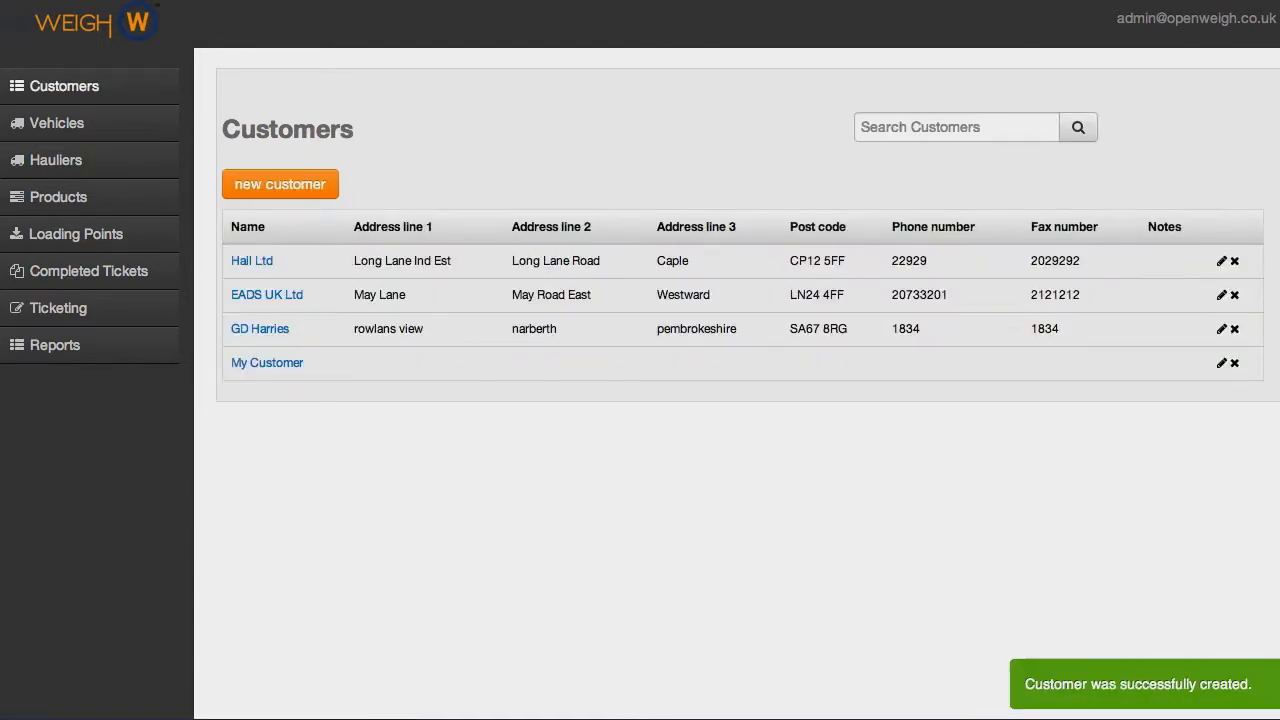
mouse_move(57, 123)
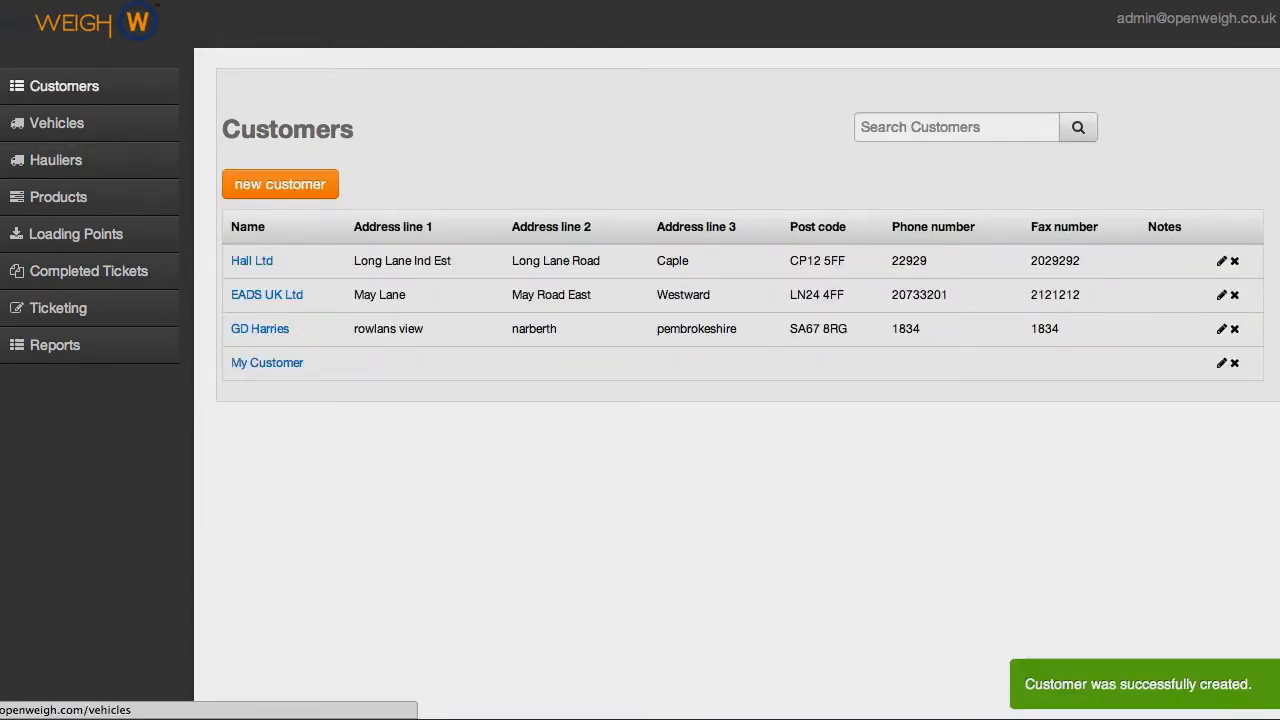
Step: Review the Vehicles, Hauliers, Products and Loading Points lists in turn
click(57, 122)
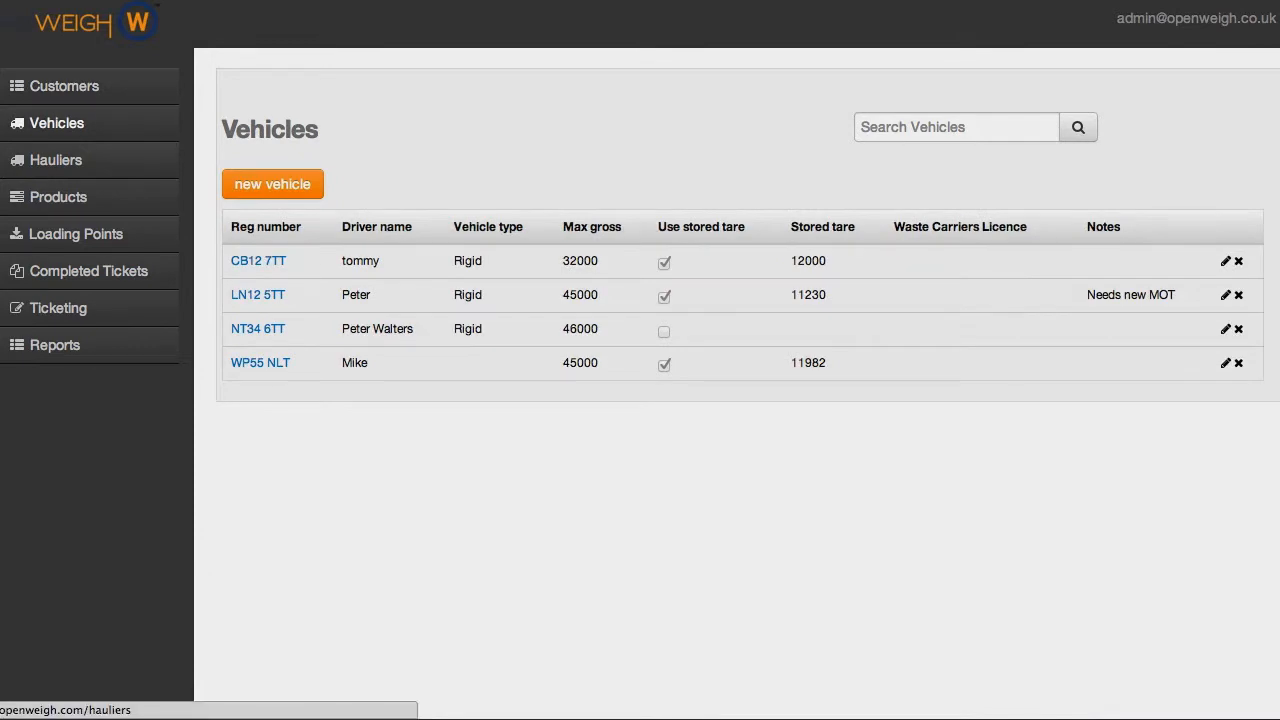
click(56, 159)
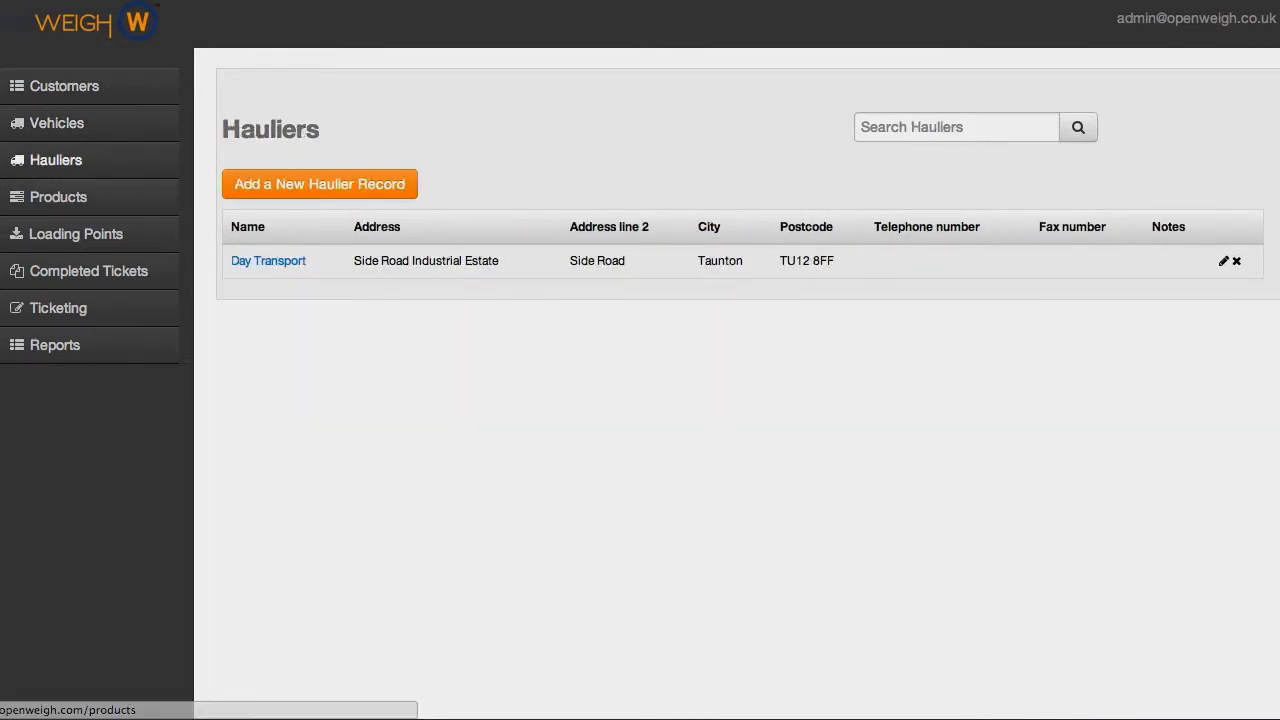
click(59, 196)
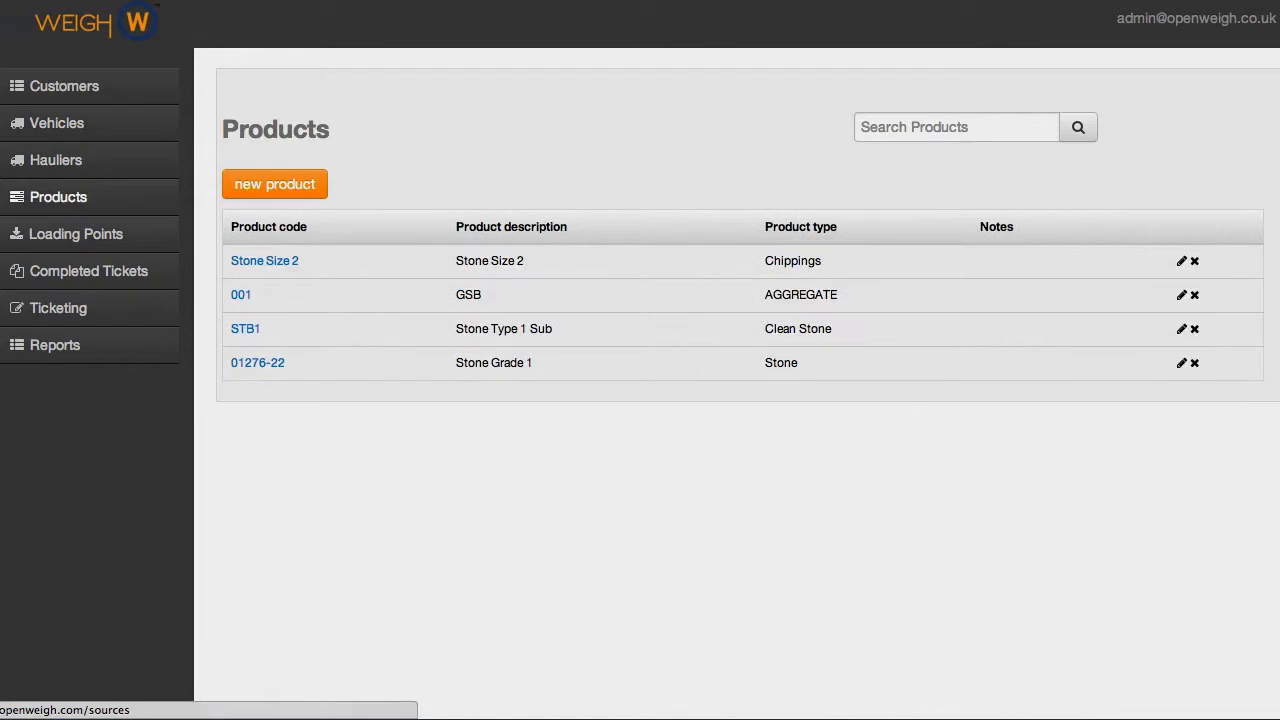
click(76, 233)
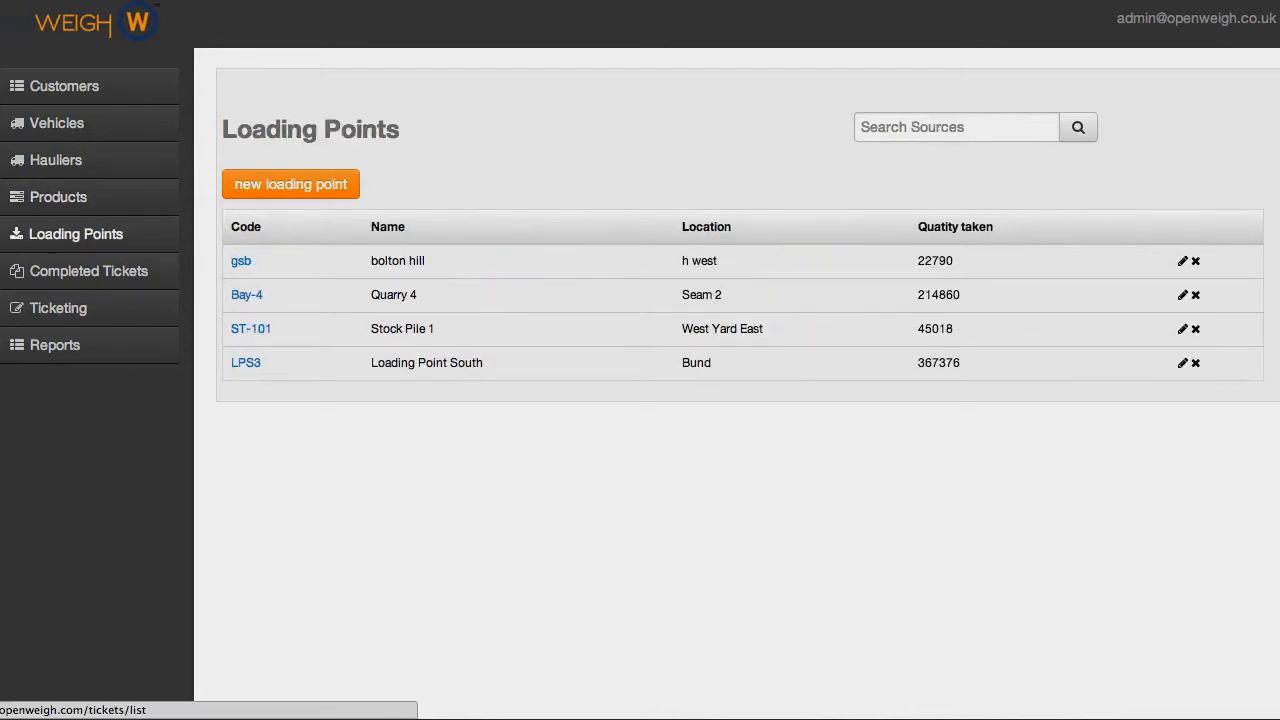
Step: Go to Ticketing and start a new weighing for a vehicle
click(58, 307)
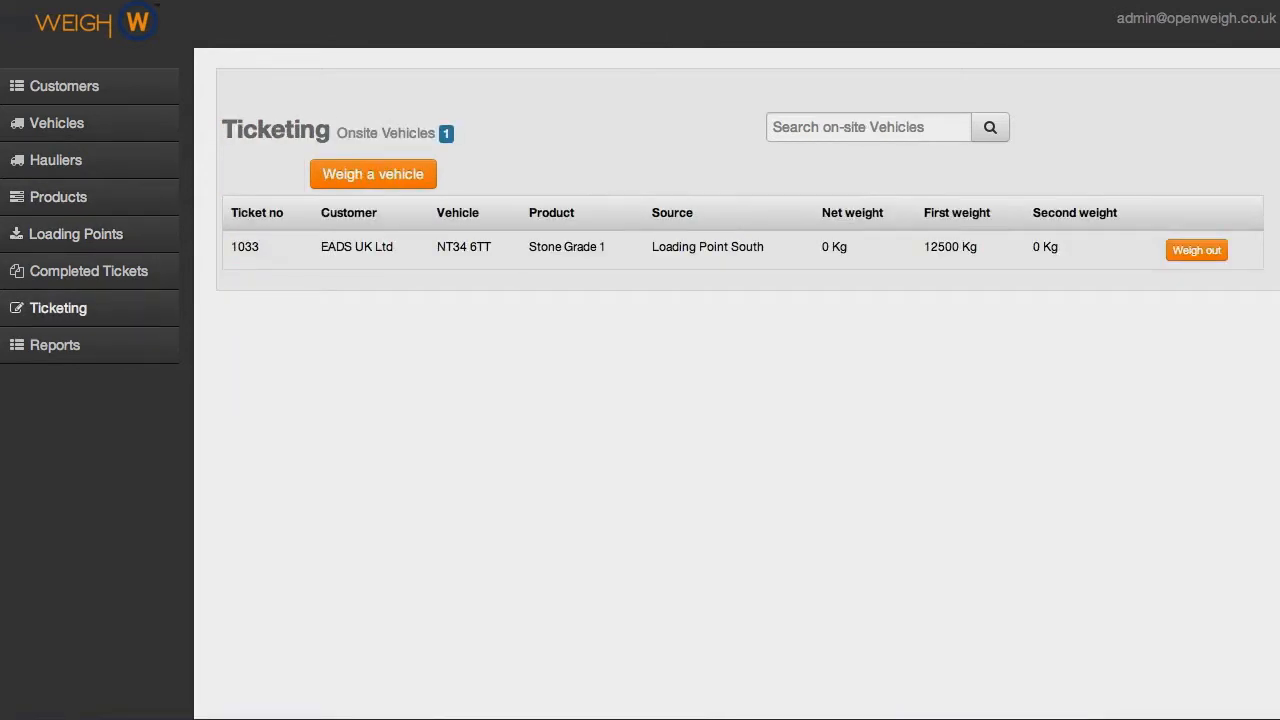
click(373, 173)
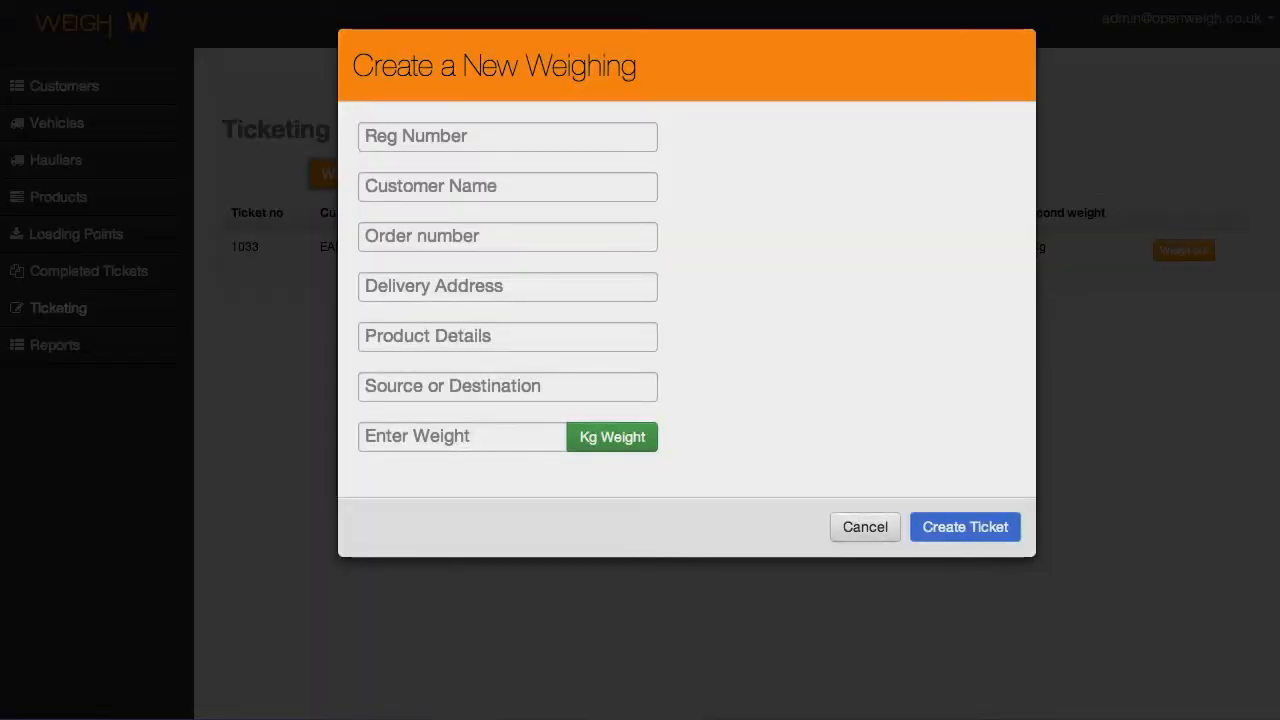
text(W)
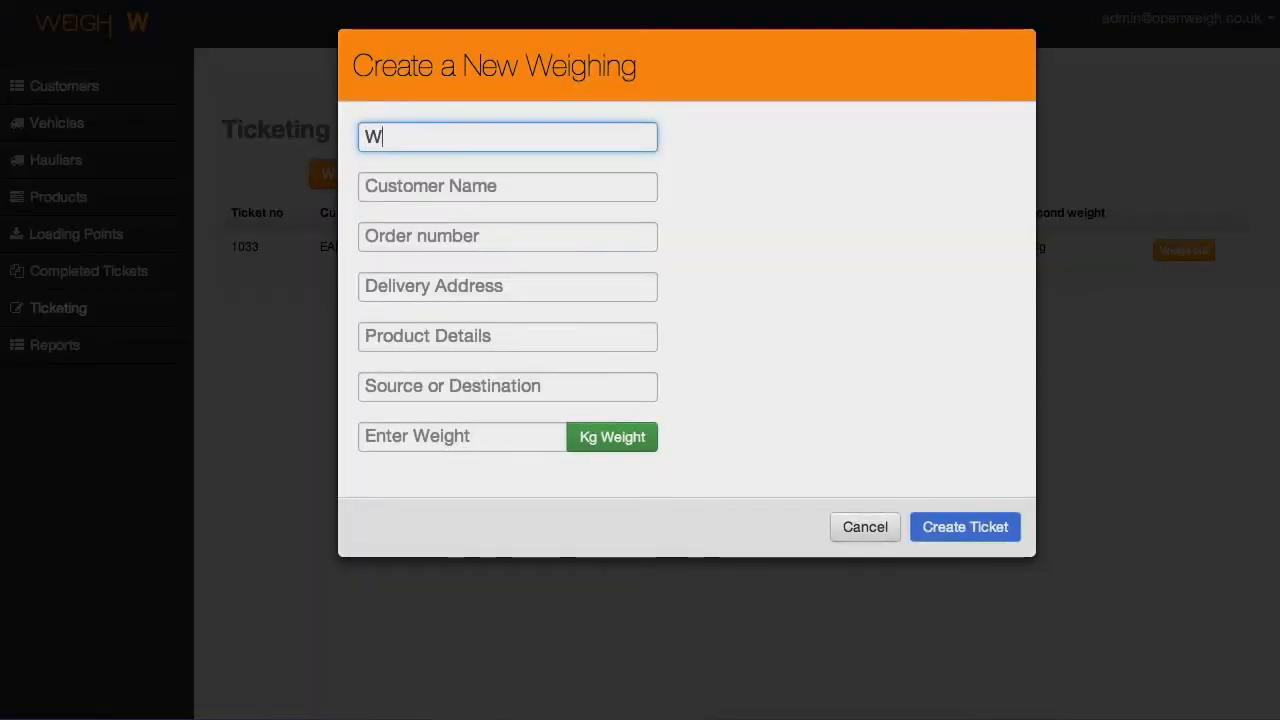
text(P55)
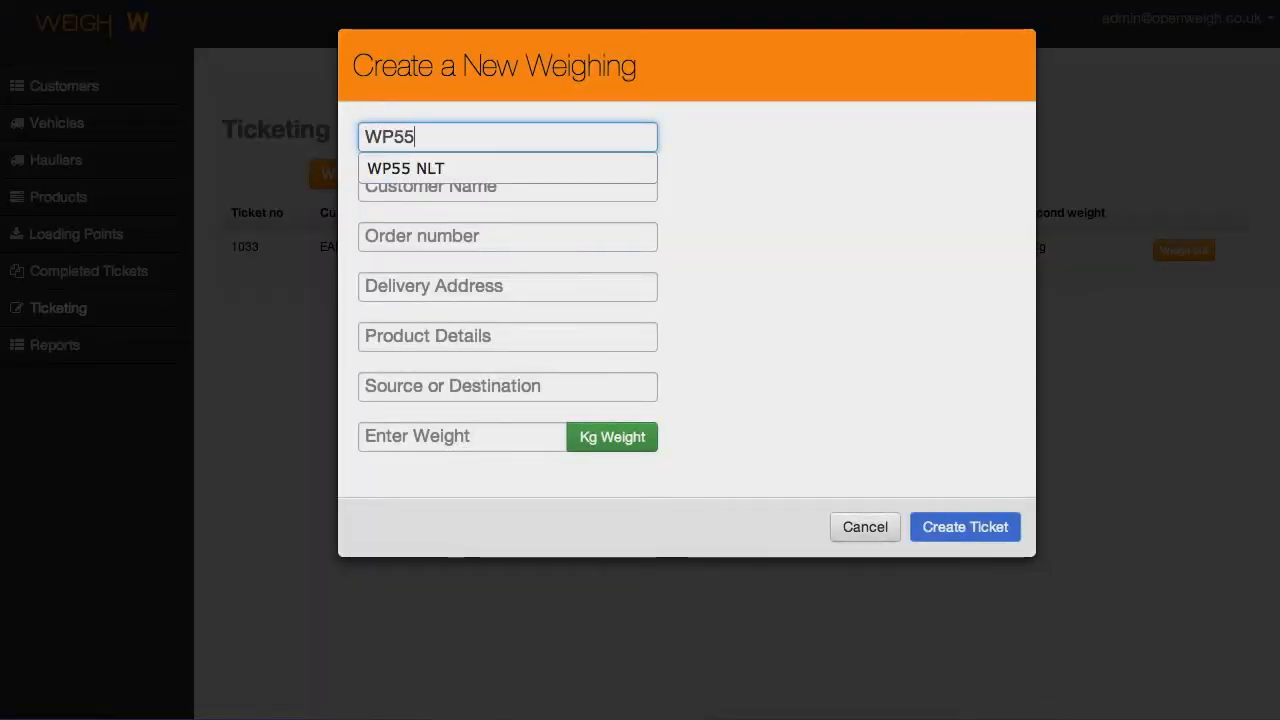
click(405, 168)
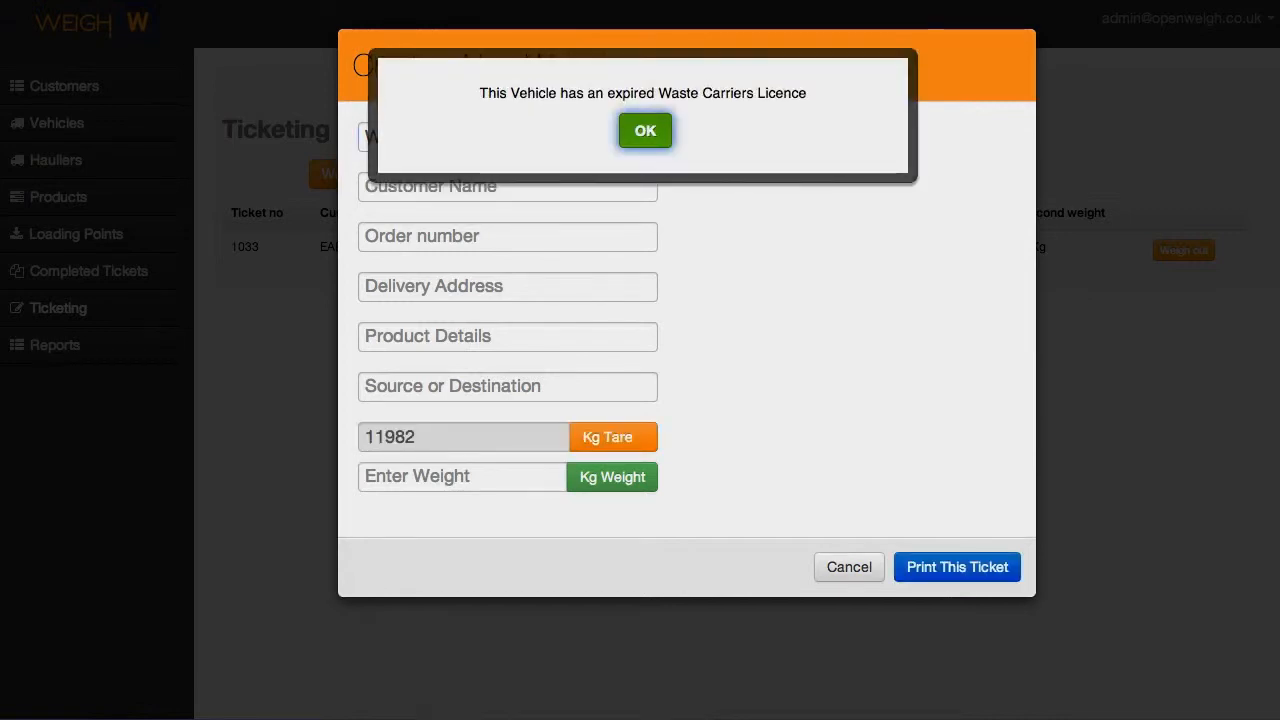
click(645, 130)
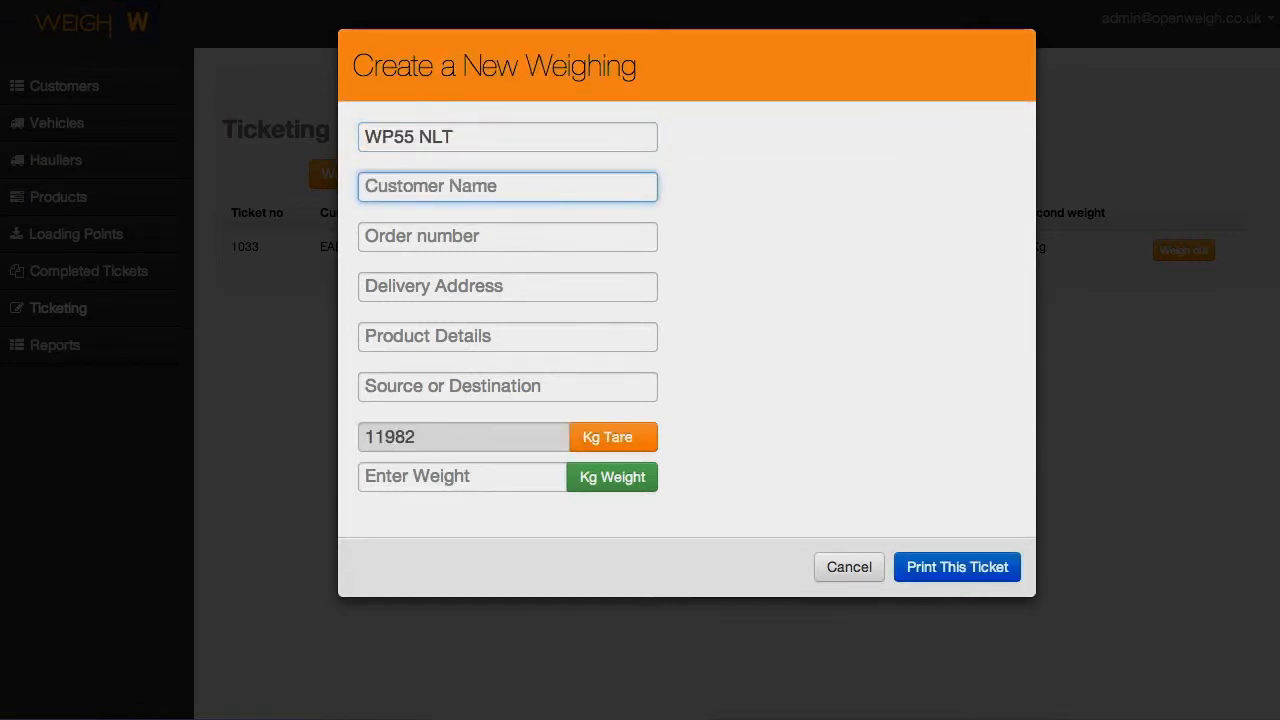
Step: Set customer EADS UK Ltd, order number 96577 and the Heathfield delivery address
text(ead)
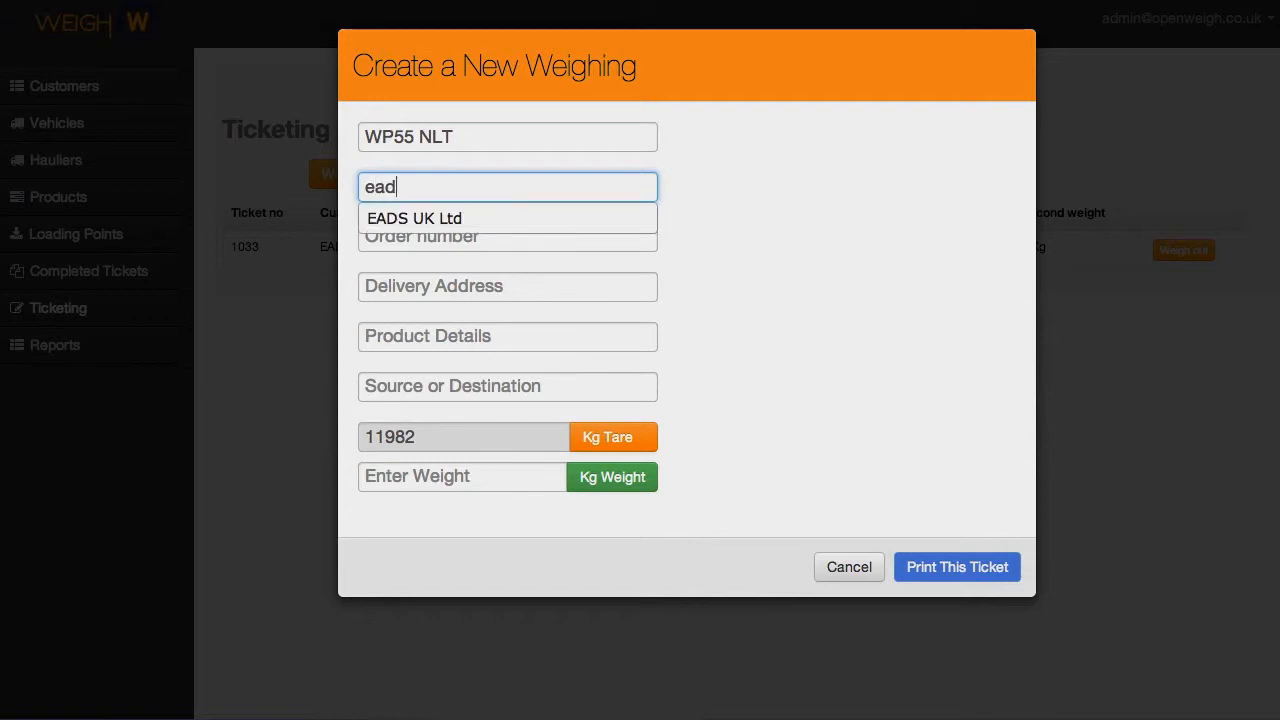
click(414, 218)
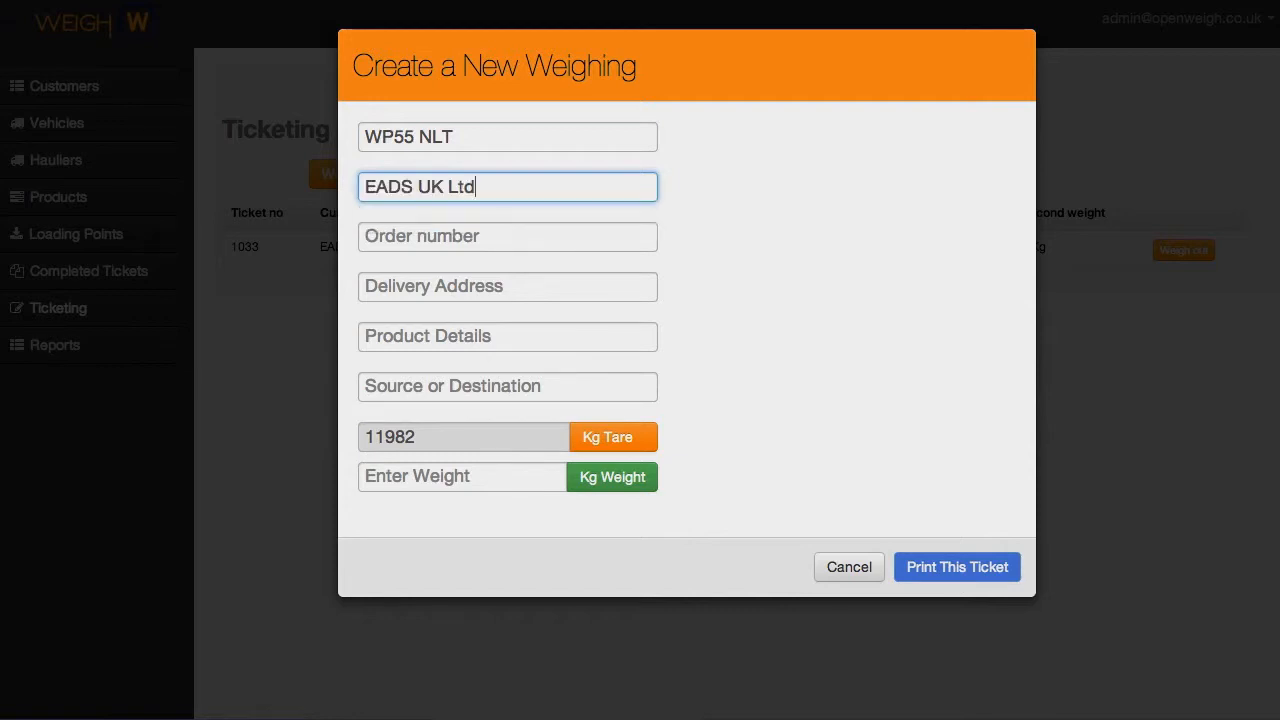
text(96577)
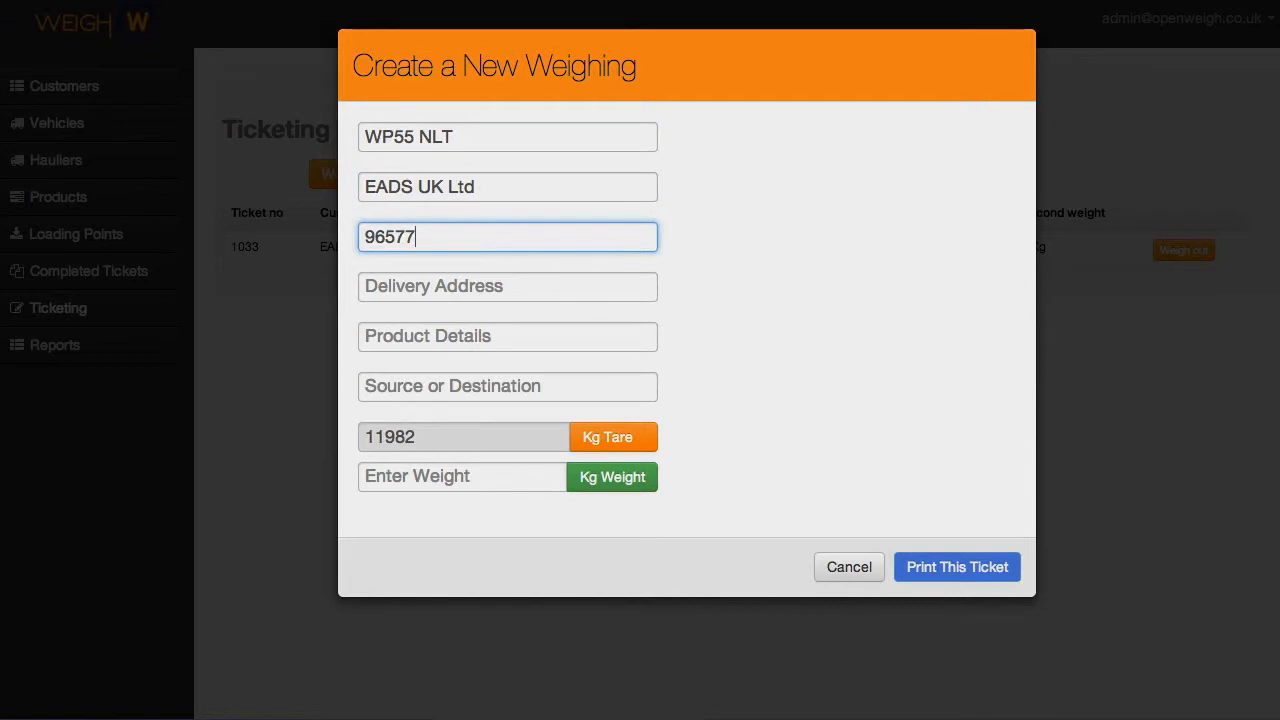
click(507, 286)
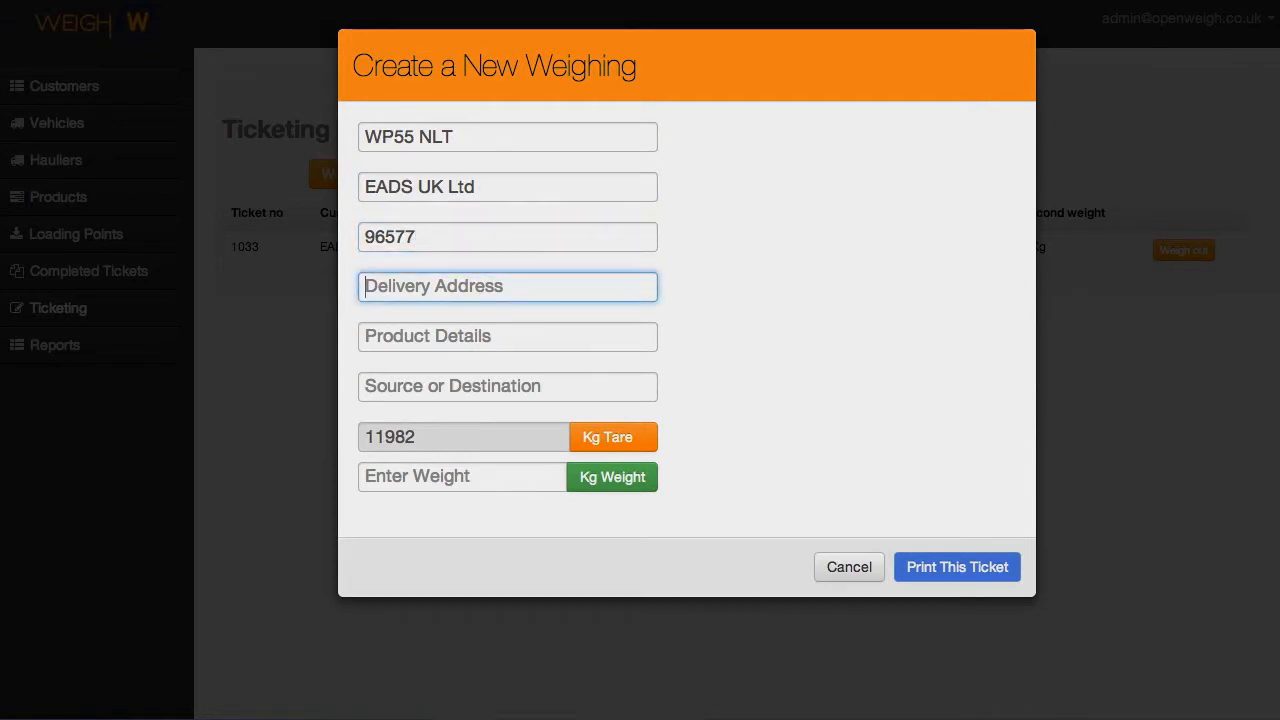
text(south Lane, Heathfield, East Susse)
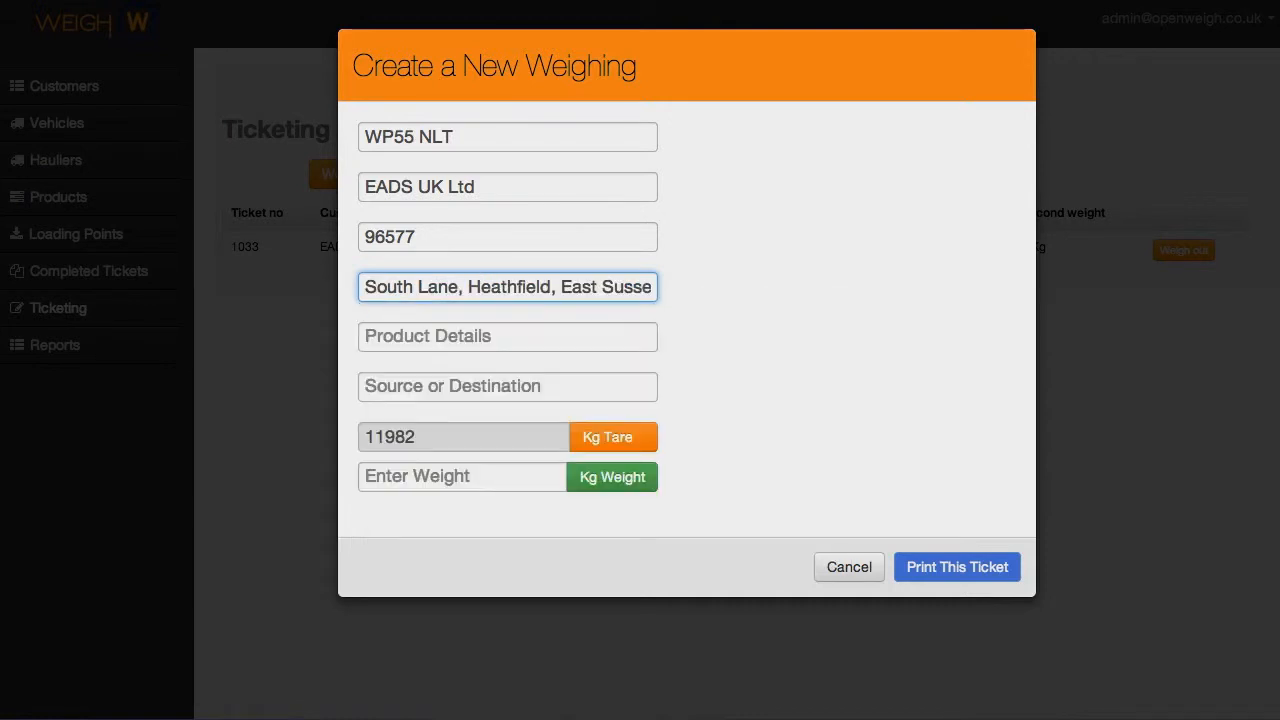
Step: Enter product Stone Type 1 Sub, Loading Point South and 34500 kg gross, then create the ticket for printing
click(507, 335)
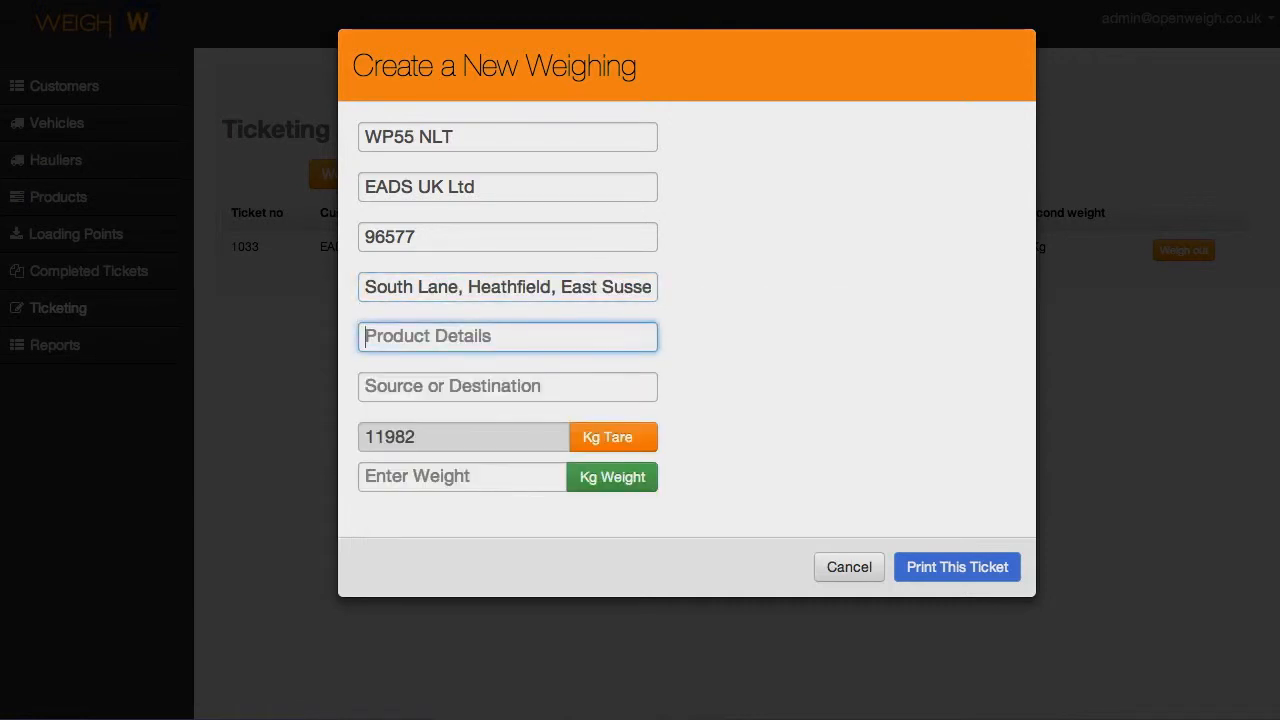
text(stone Type 1 Sub)
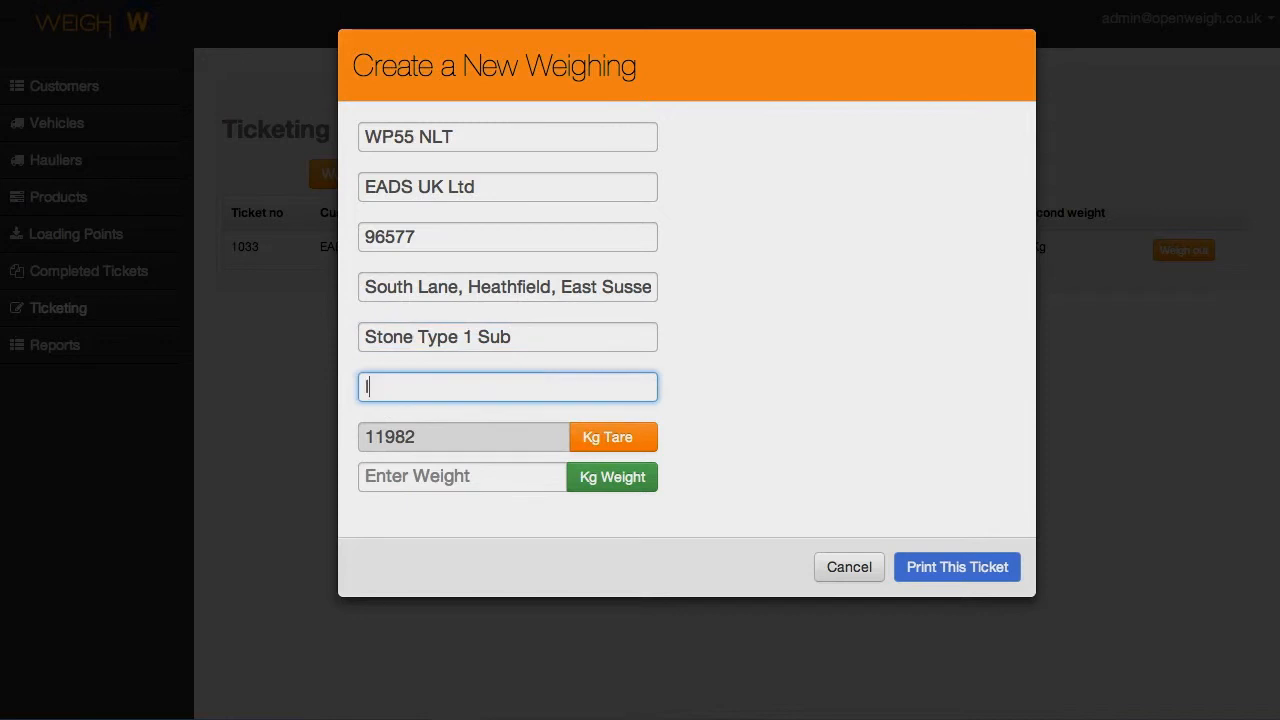
text(load)
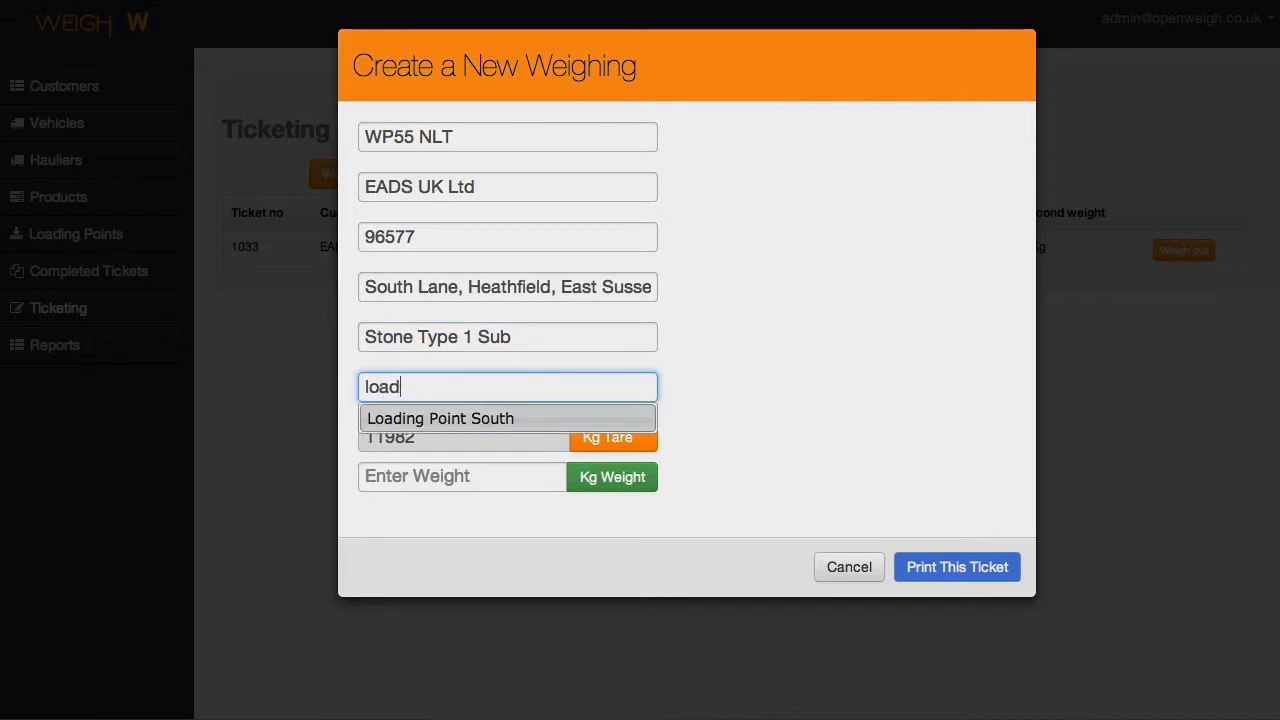
click(440, 418)
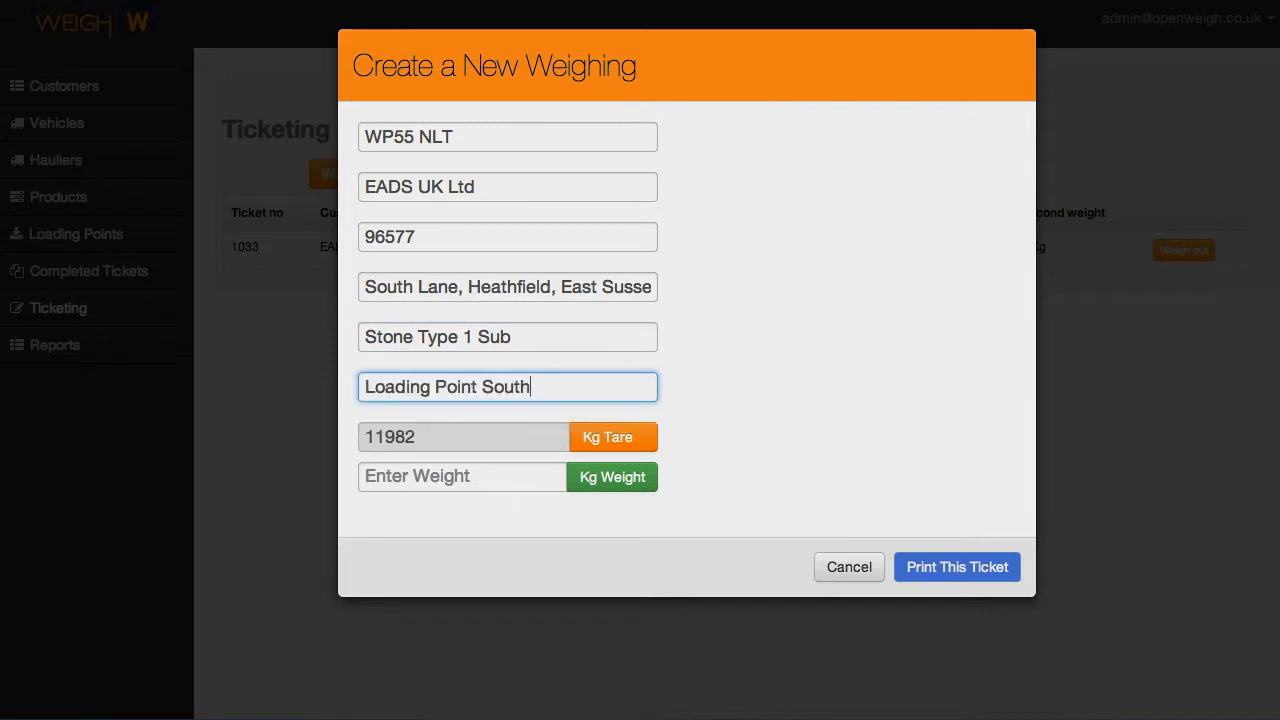
text(34500)
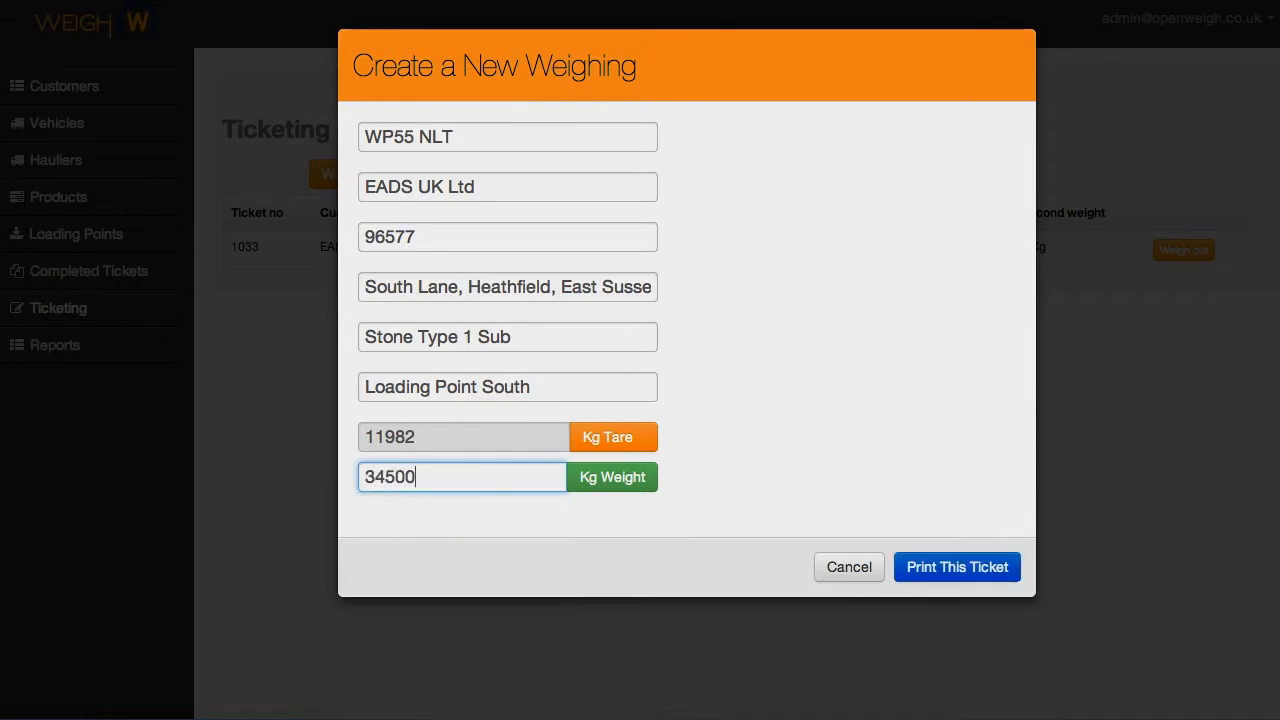
click(956, 567)
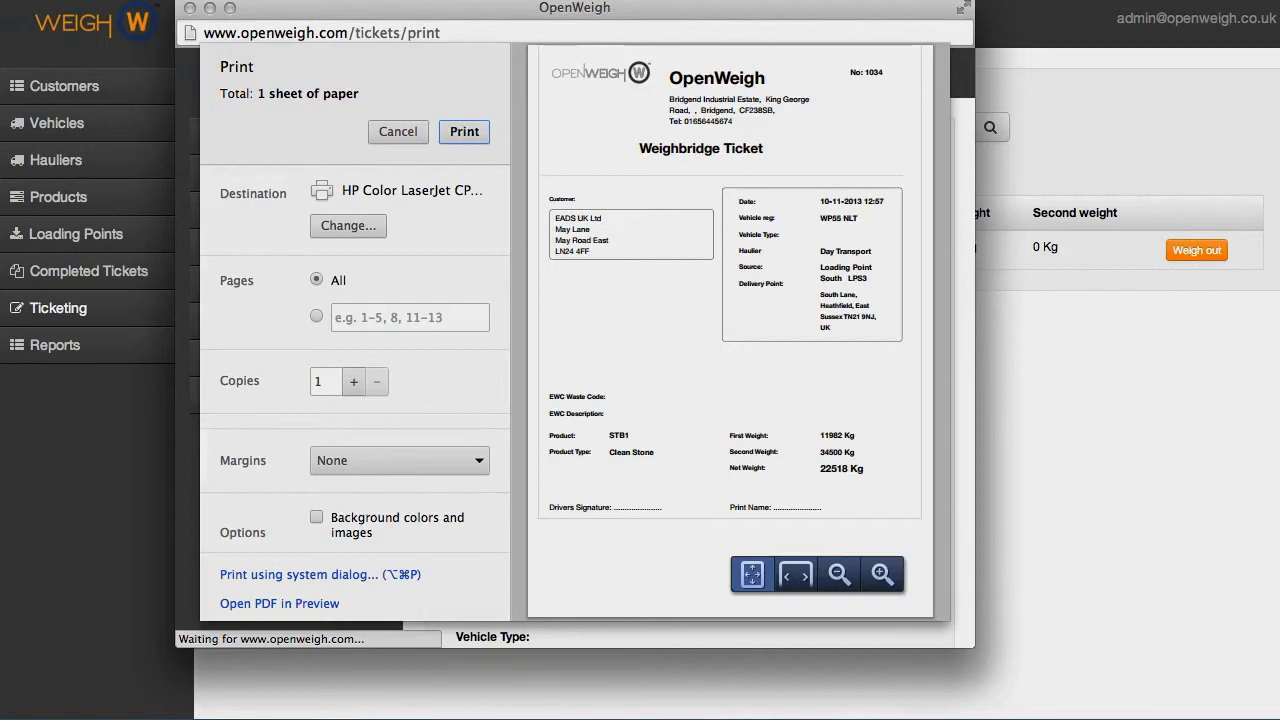
Step: Confirm printing of weighbridge ticket 1034 in the browser print dialog
click(397, 131)
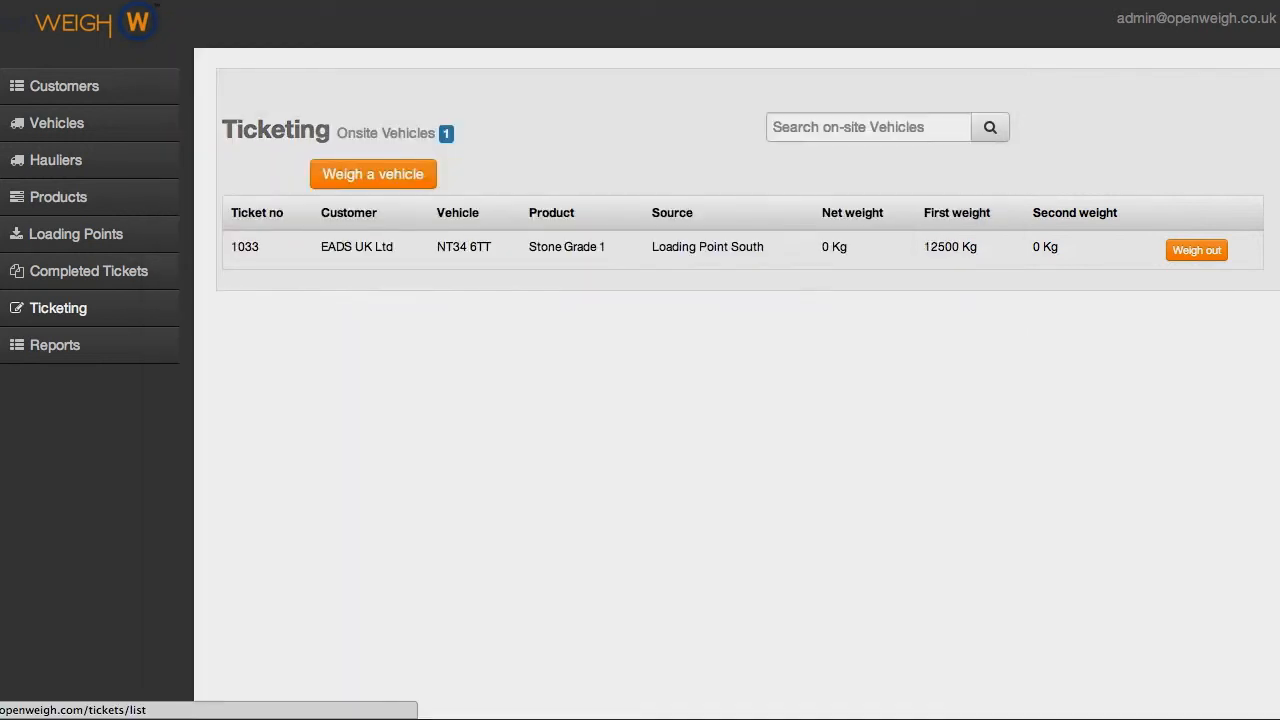